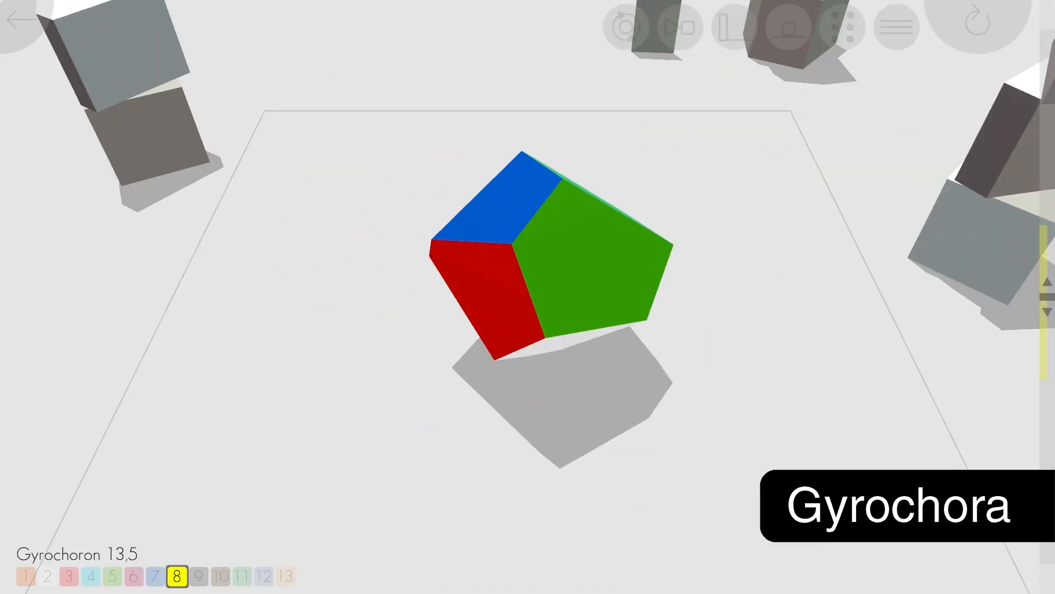
- Load the Gyrochoron 14,6 (Squared heptagon) die, roll it, then move on to the next scene
click(265, 576)
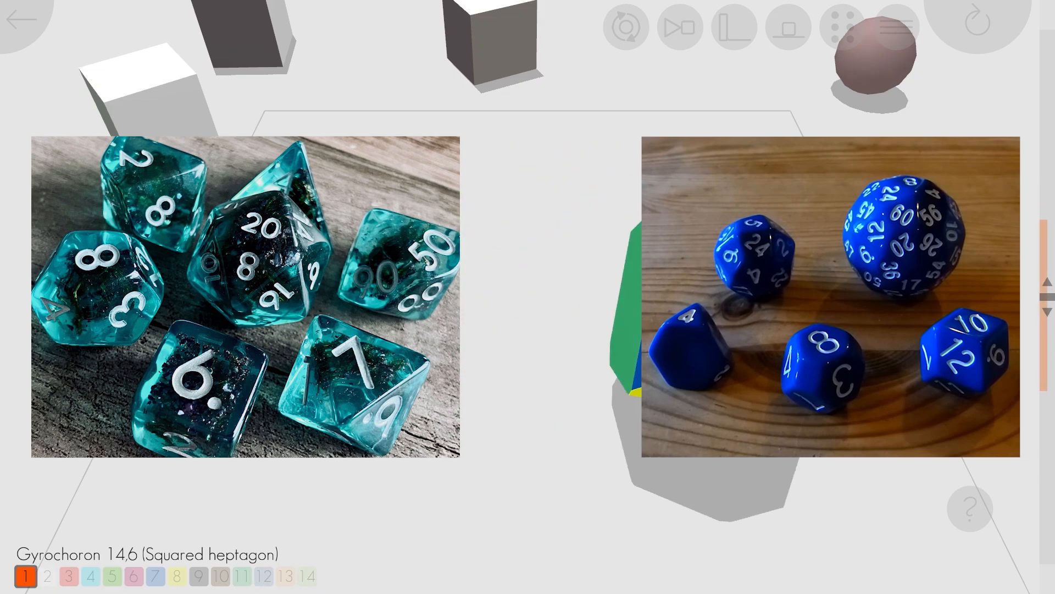
click(154, 576)
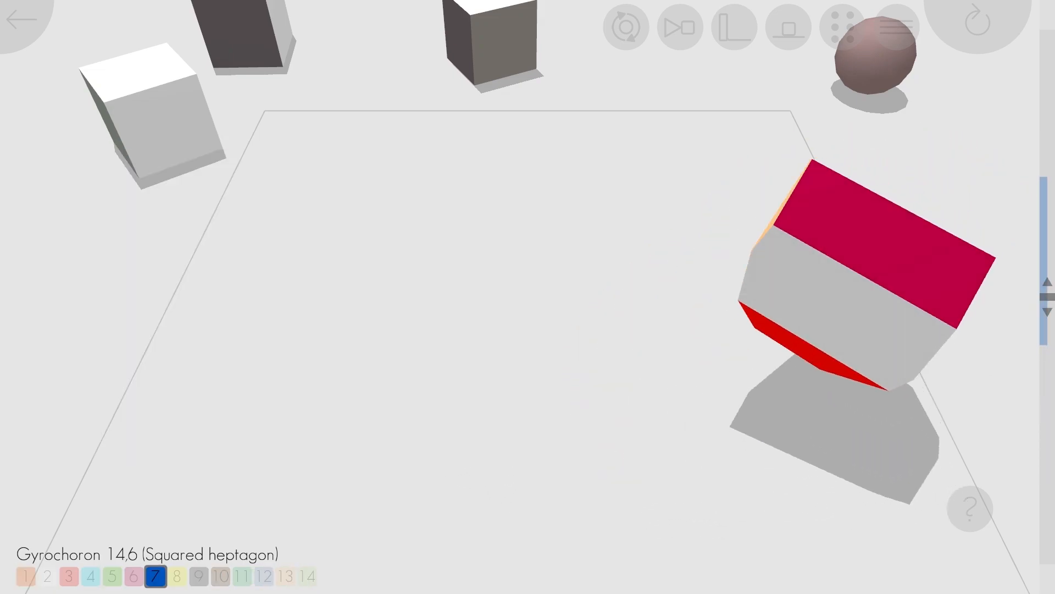
click(843, 27)
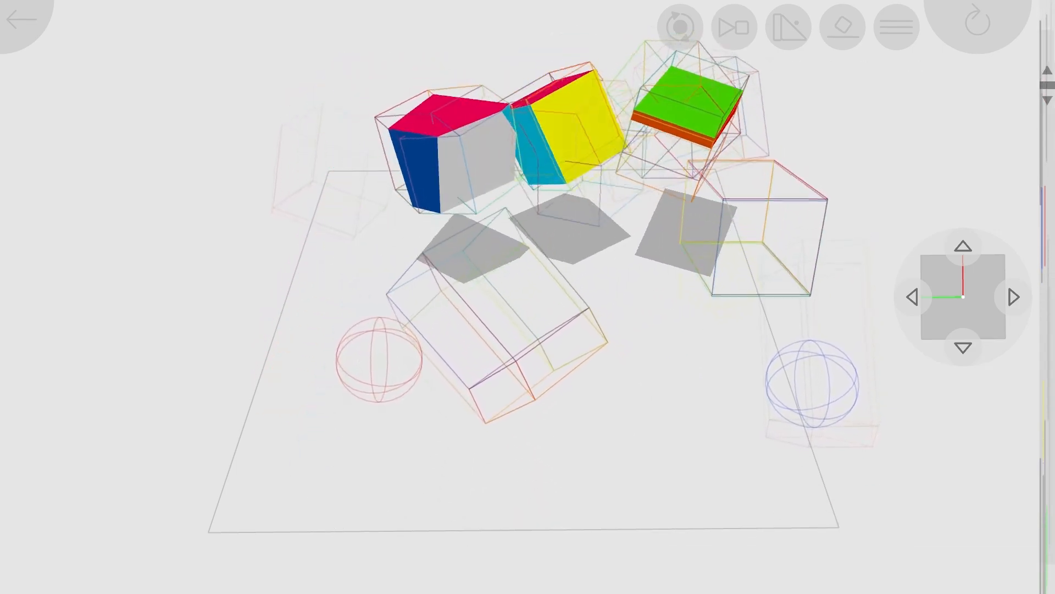
- Switch from the wireframe scene to the spheres-and-cubes room with stick figure and inset
click(844, 27)
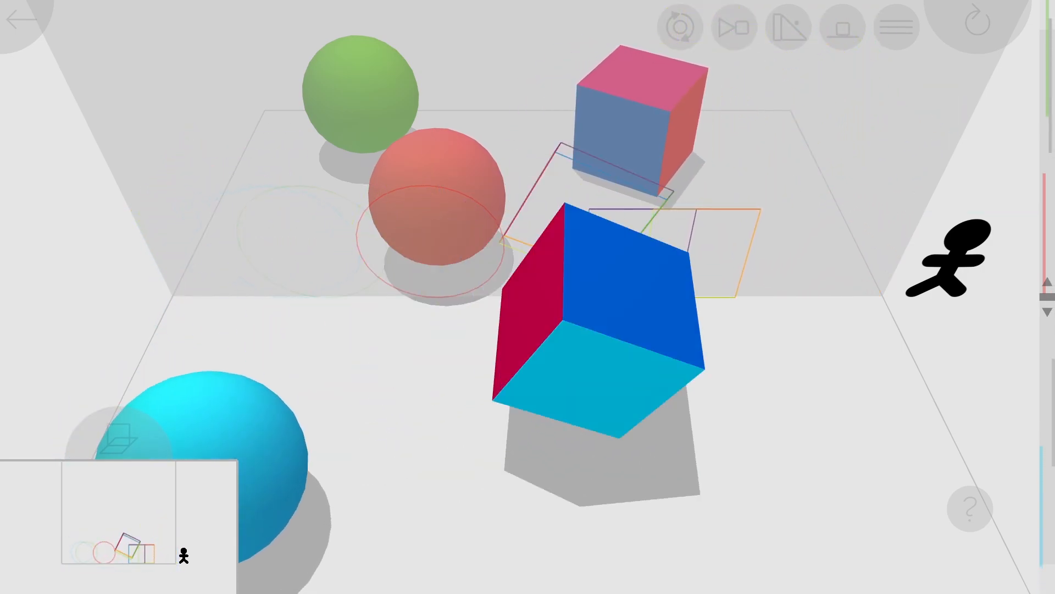
click(842, 26)
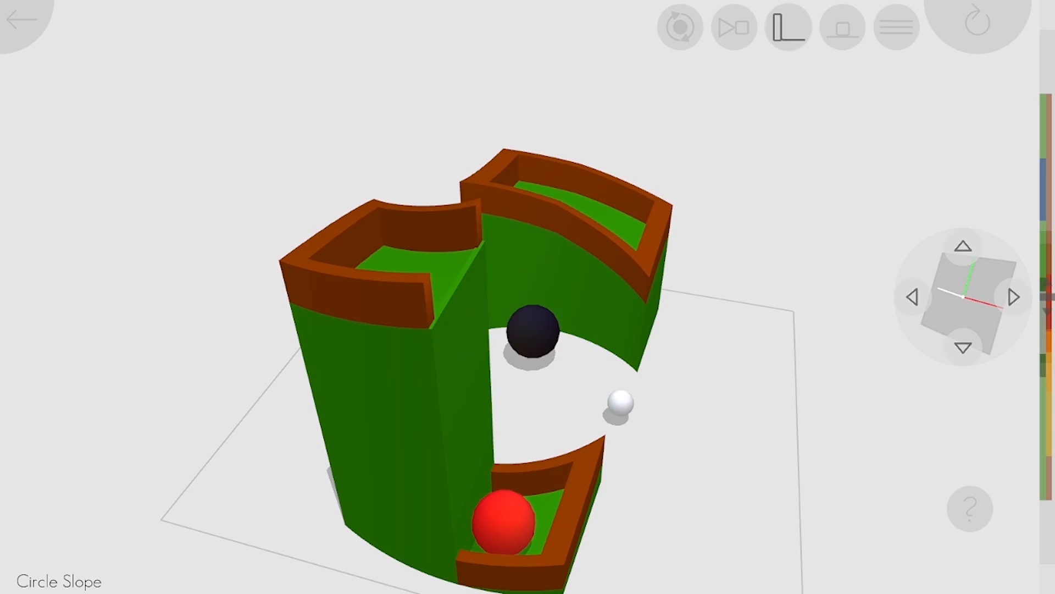
- Show the Circle Slope marbles' translucent 4D projections, then switch to the flat 2D side view
click(787, 26)
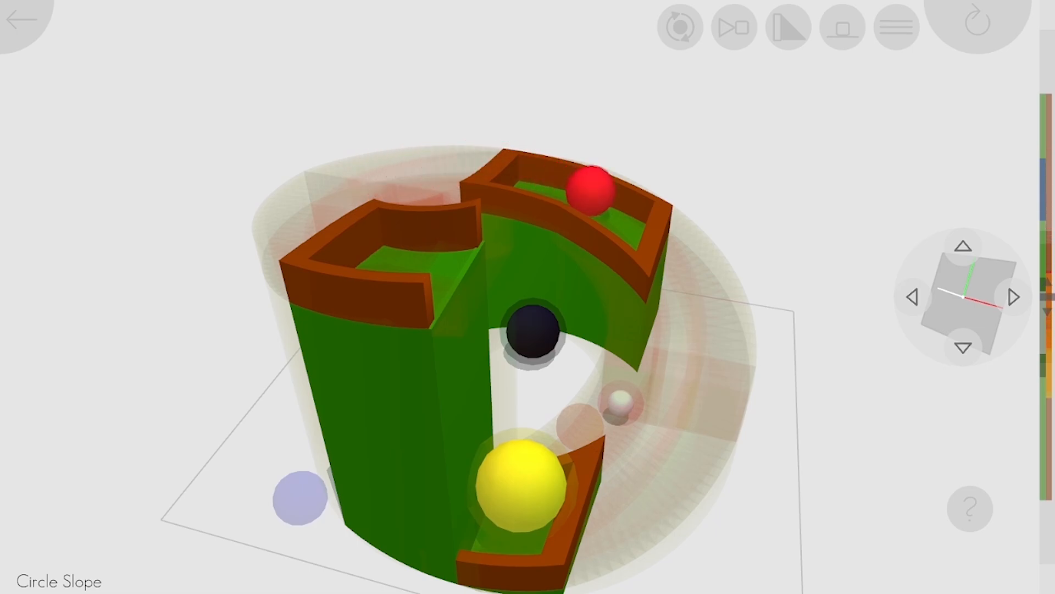
click(733, 26)
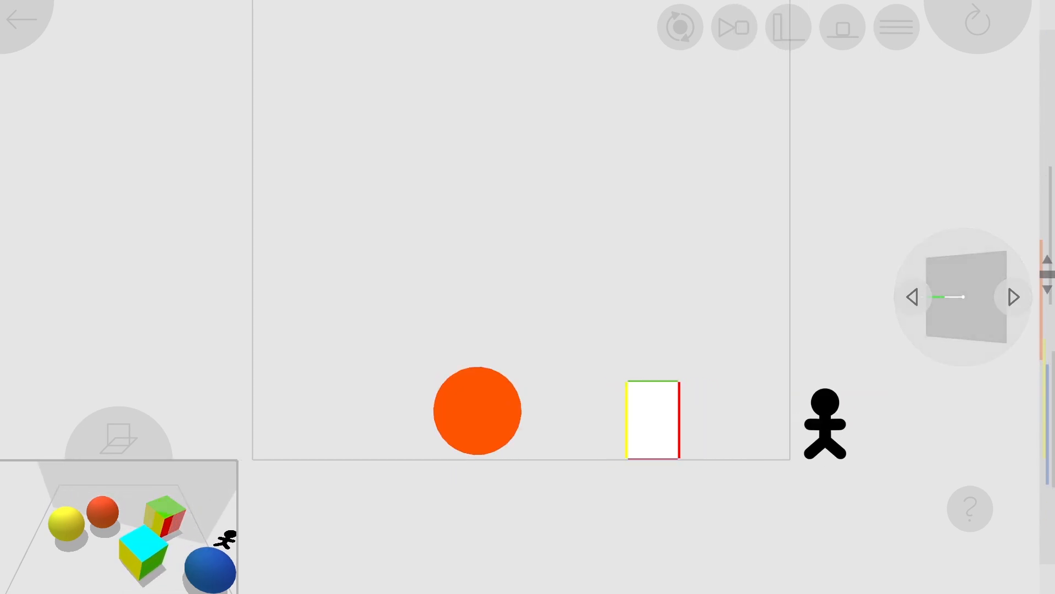
- Advance from the 2D view to the tilted-slice cube scene and turn on face projection
click(1013, 297)
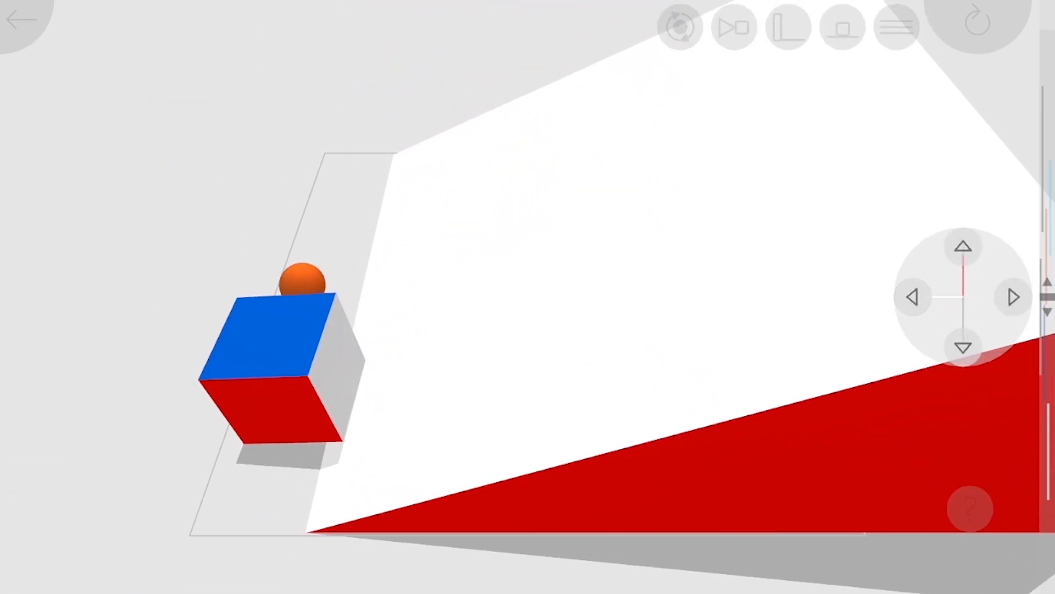
click(1013, 297)
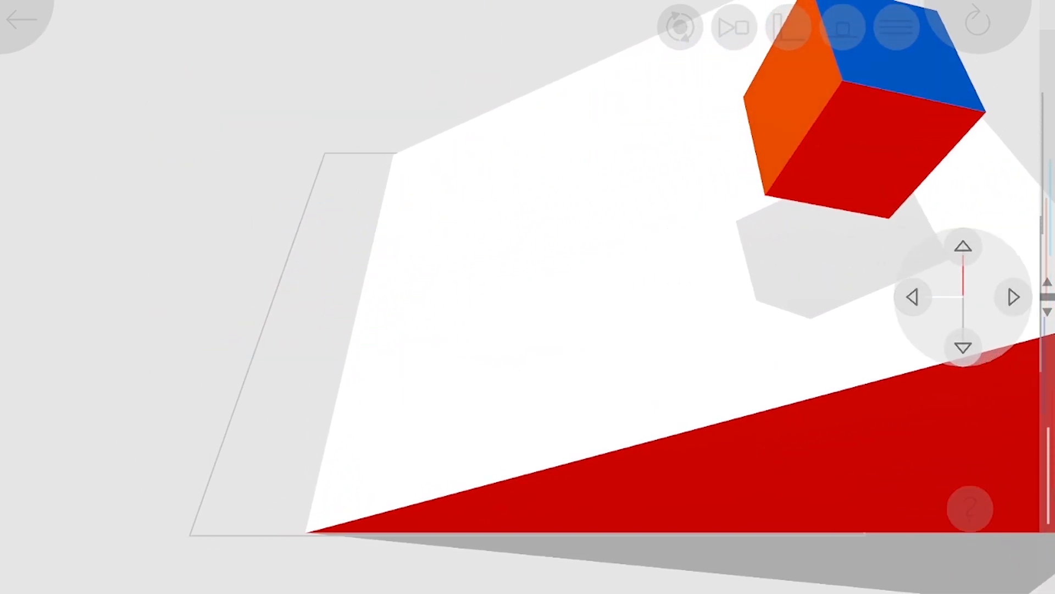
click(788, 26)
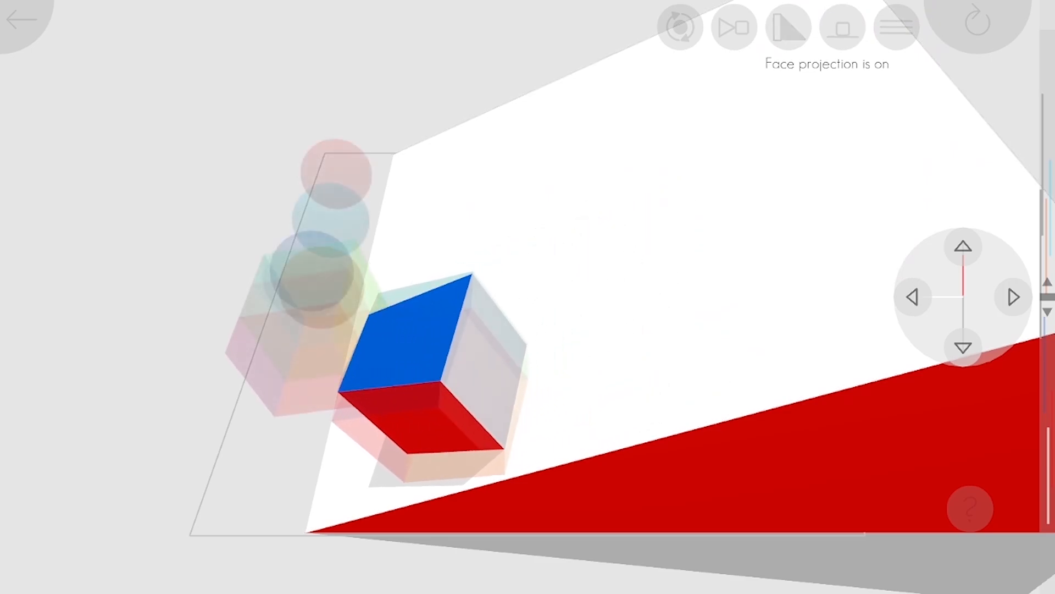